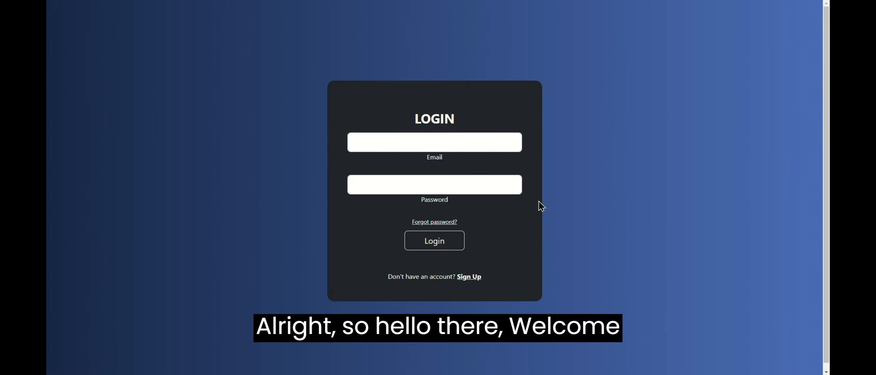
{"action": "mouse_move", "coordinate": [546, 221]}
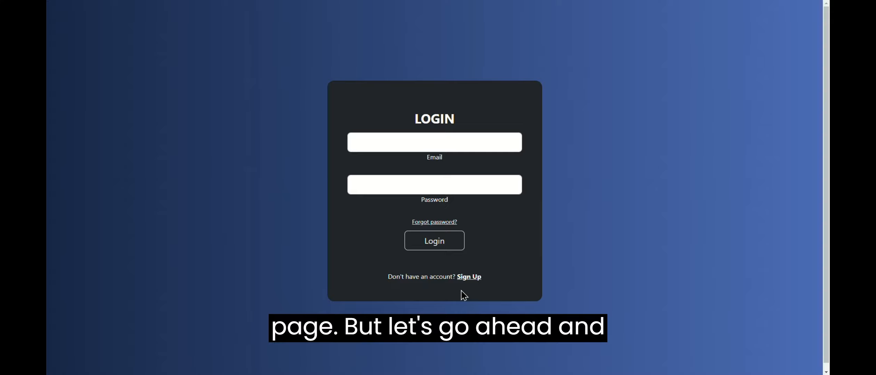
Sign up Jane Doe as an ARMY veteran, agreeing to the terms
{"action": "left_click", "coordinate": [468, 277]}
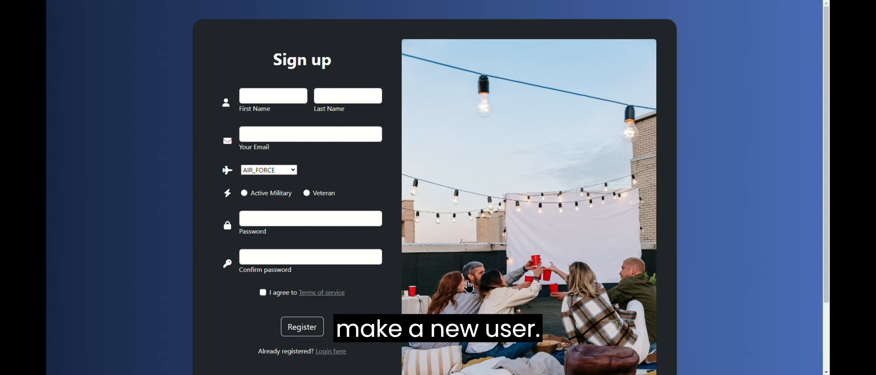
{"action": "left_click", "coordinate": [273, 96]}
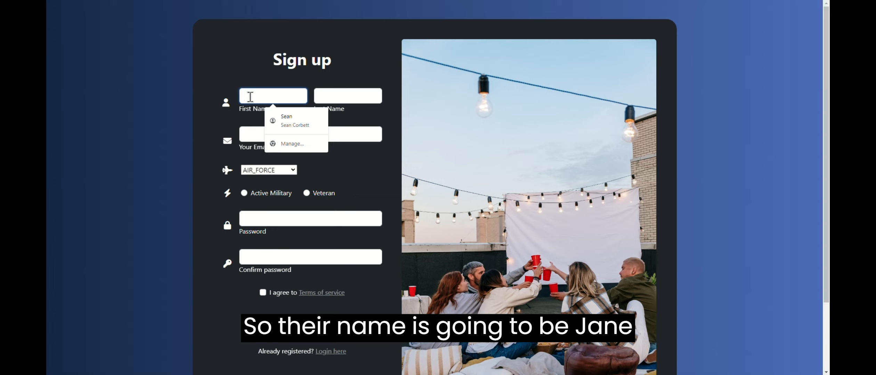
{"action": "type", "text": "D"}
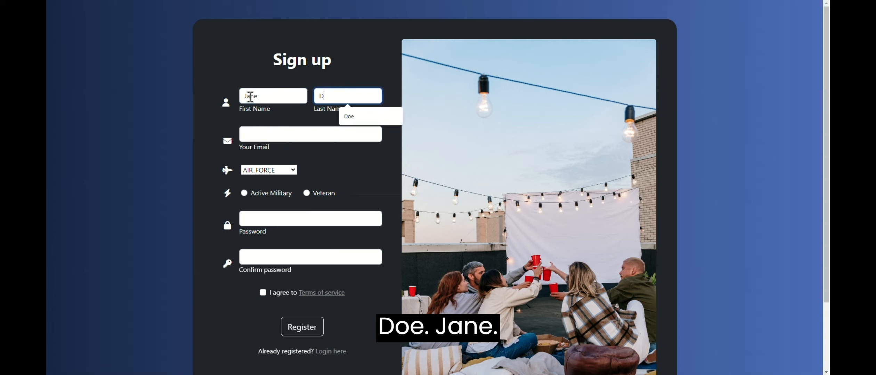
{"action": "type", "text": "janedoe@email"}
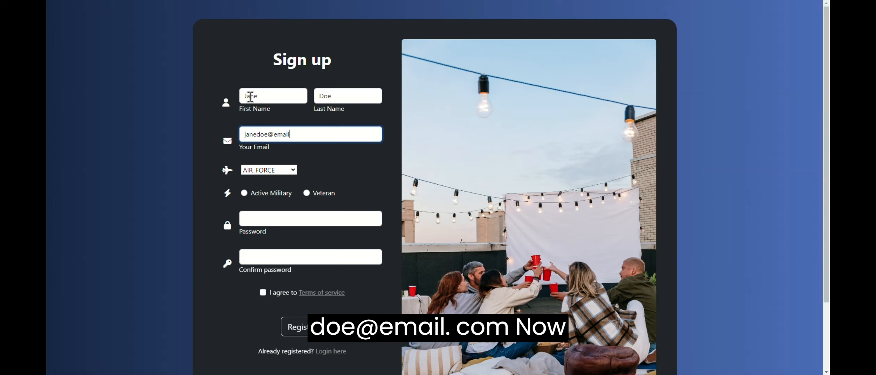
{"action": "left_click", "coordinate": [268, 170]}
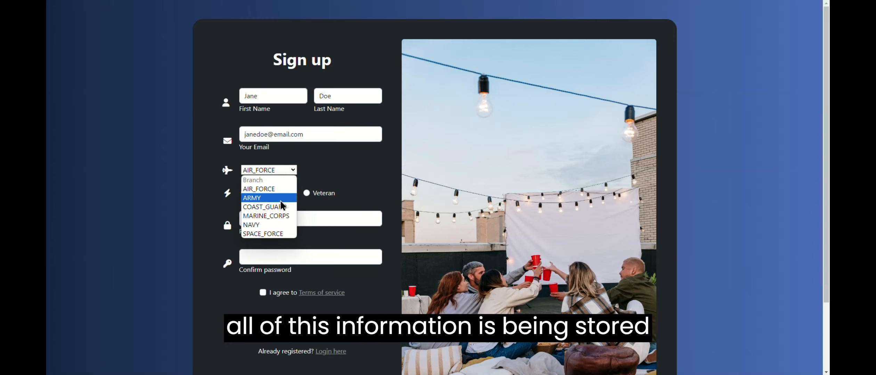
{"action": "left_click", "coordinate": [252, 197]}
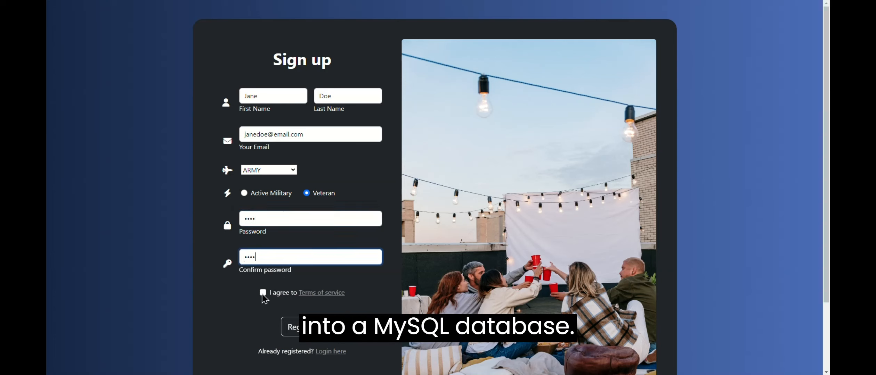
{"action": "left_click", "coordinate": [262, 292]}
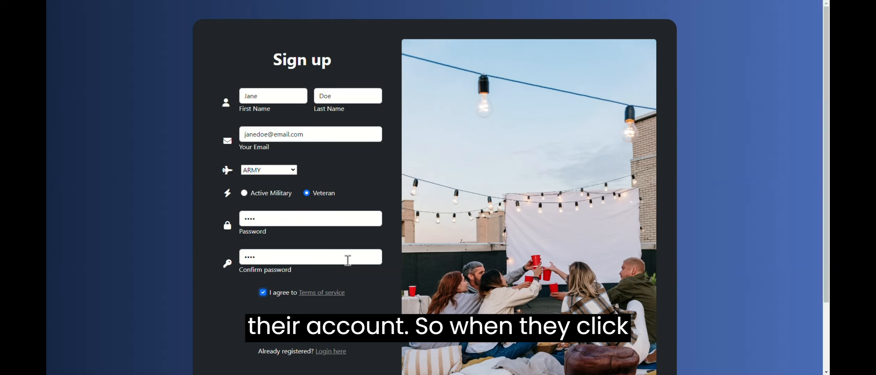
{"action": "mouse_move", "coordinate": [311, 345]}
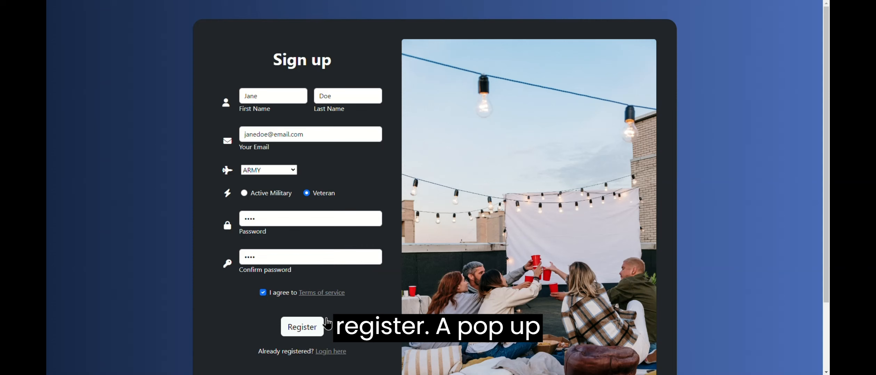
{"action": "left_click", "coordinate": [302, 327]}
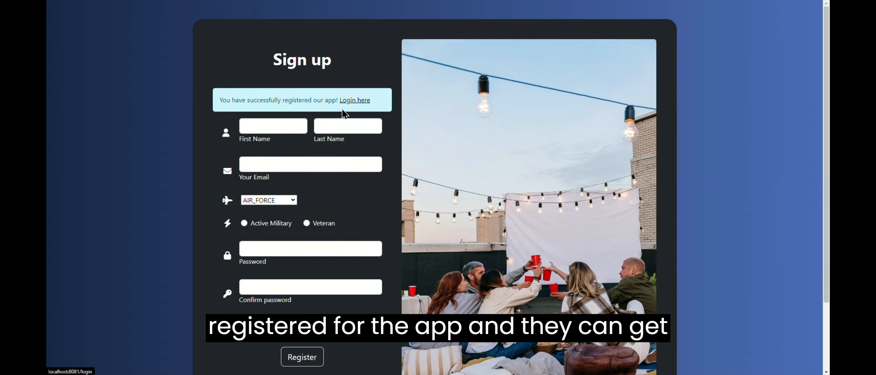
{"action": "left_click", "coordinate": [354, 101]}
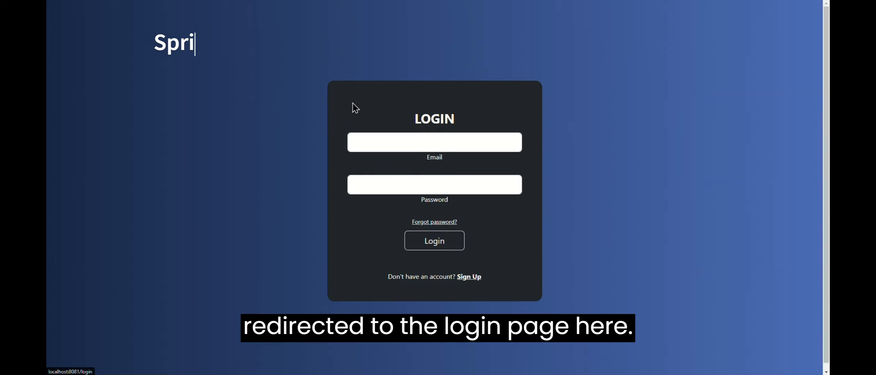
{"action": "type", "text": "janedoe@email.com"}
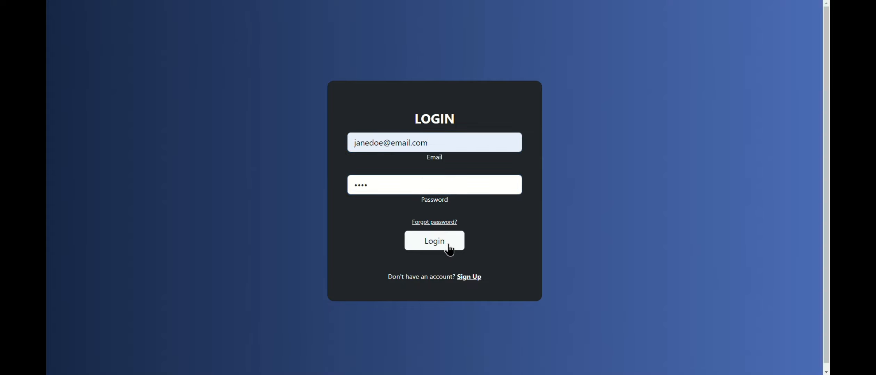
{"action": "left_click", "coordinate": [434, 241]}
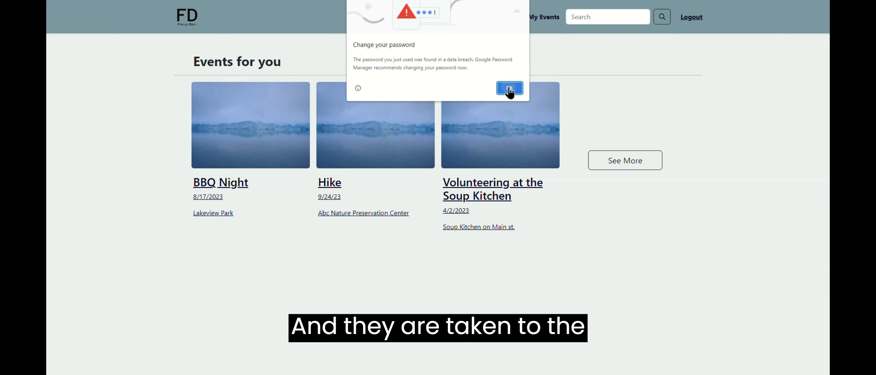
Dismiss the Google Password Manager change-password popup
{"action": "left_click", "coordinate": [509, 91]}
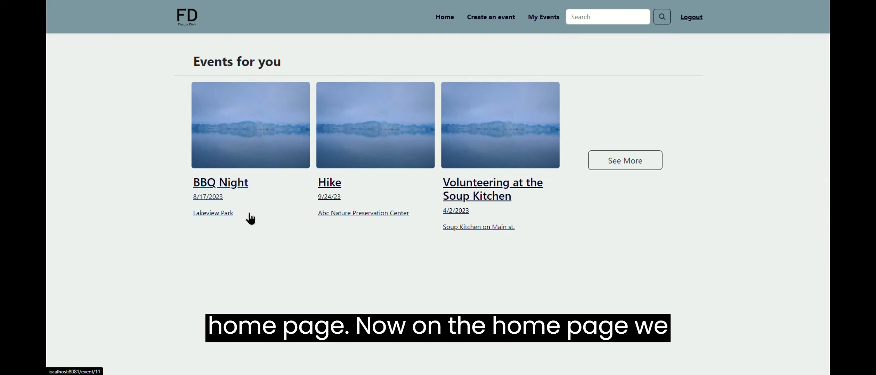
{"action": "mouse_move", "coordinate": [187, 121]}
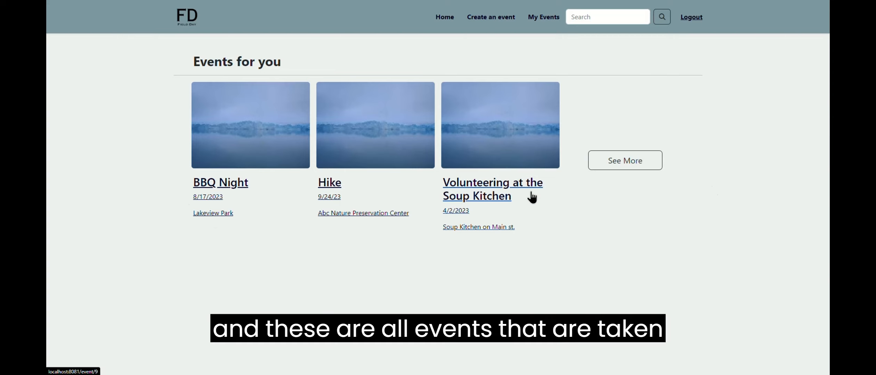
{"action": "mouse_move", "coordinate": [344, 215]}
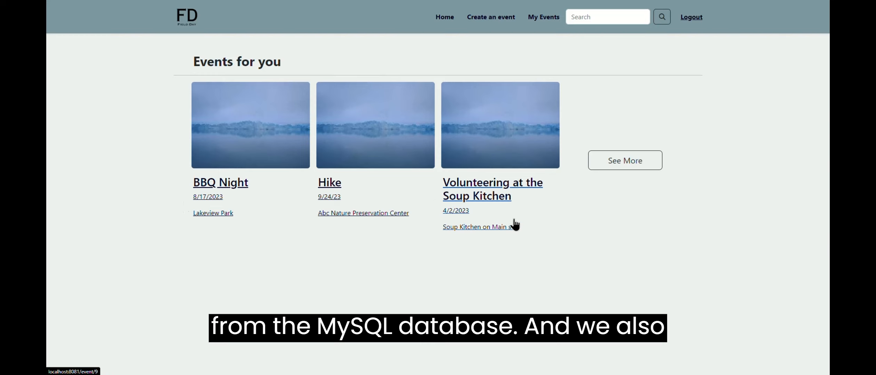
{"action": "mouse_move", "coordinate": [625, 168]}
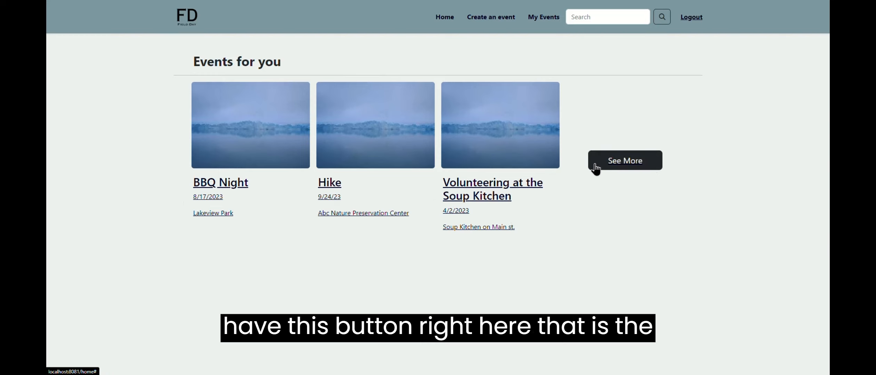
{"action": "mouse_move", "coordinate": [657, 170]}
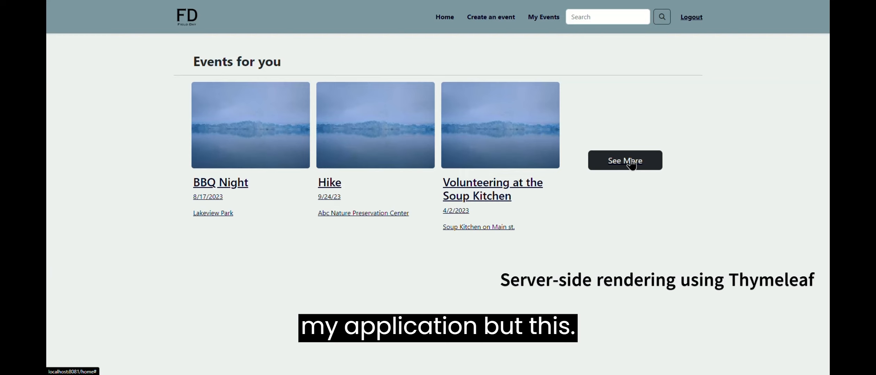
Cycle through recommended events with See More, then open BBQ Night at Lakeview Park
{"action": "left_click", "coordinate": [625, 161]}
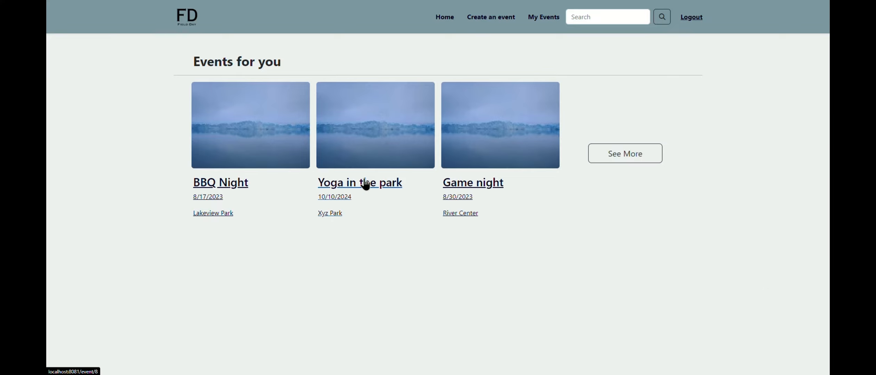
{"action": "mouse_move", "coordinate": [341, 186]}
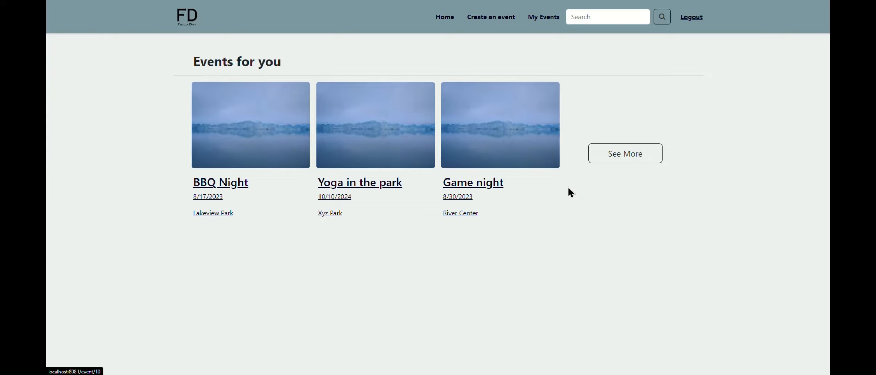
{"action": "left_click", "coordinate": [624, 153]}
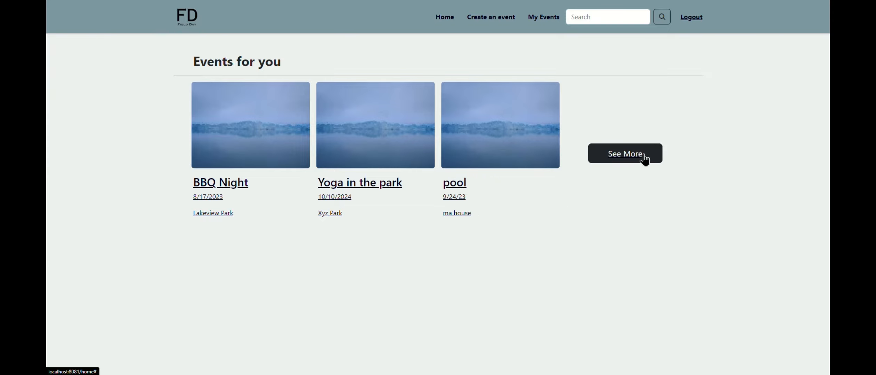
{"action": "left_click", "coordinate": [625, 154]}
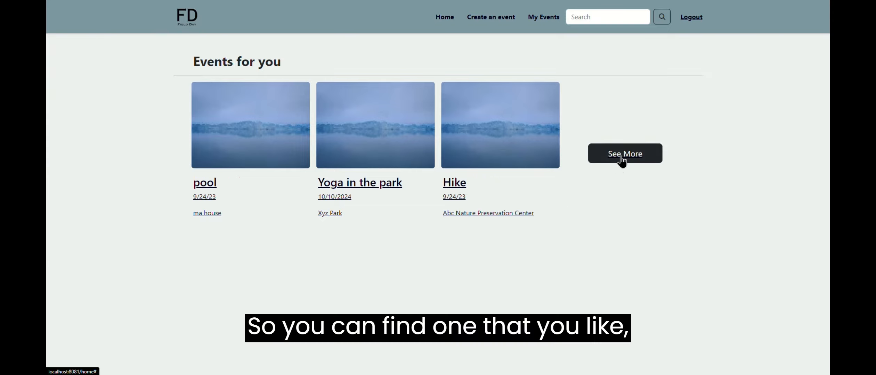
{"action": "left_click", "coordinate": [625, 154]}
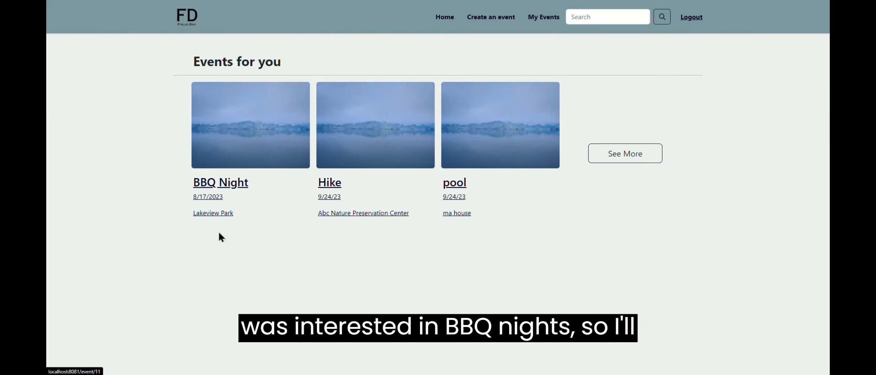
{"action": "left_click", "coordinate": [220, 182]}
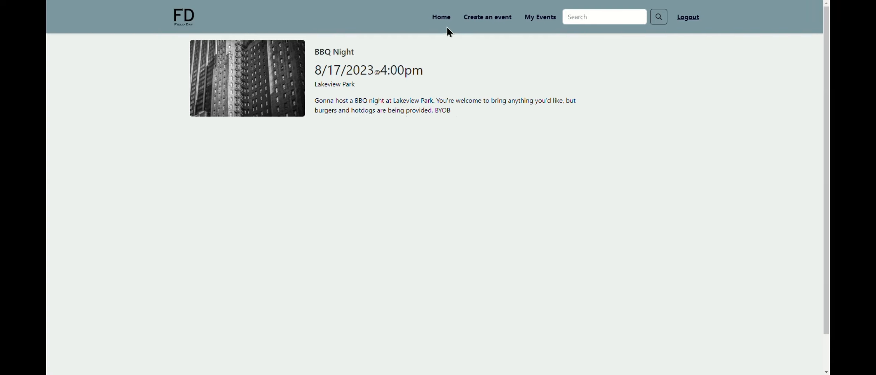
Check the empty My Events list and open the Create an Event form
{"action": "left_click", "coordinate": [539, 17]}
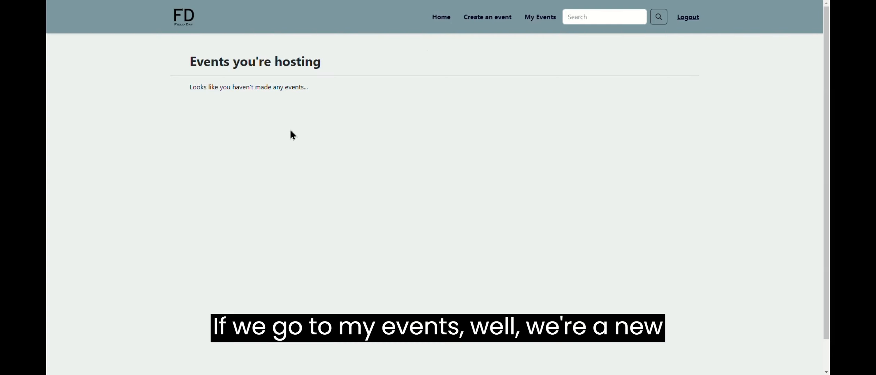
{"action": "mouse_move", "coordinate": [204, 101]}
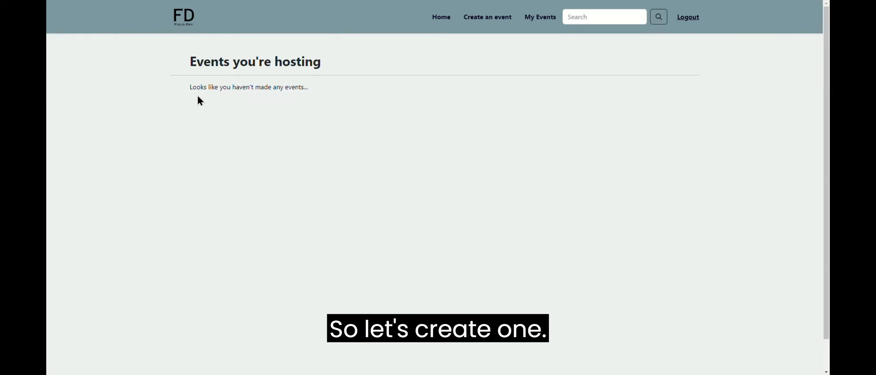
{"action": "left_click", "coordinate": [487, 17]}
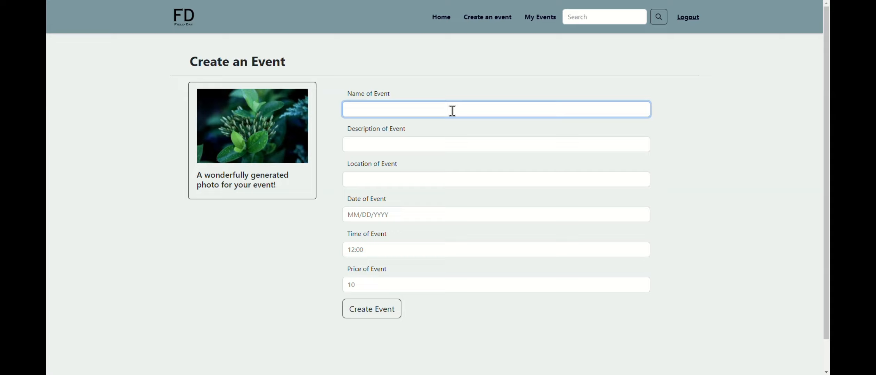
Create 'Volunteering at the Animal Shelter' at Animal shelter, 9/24/23, 10:00am
{"action": "type", "text": "Volunteering at the A"}
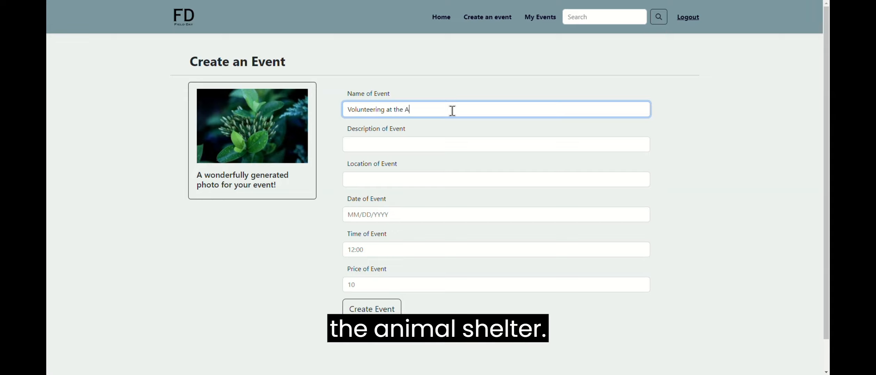
{"action": "left_click", "coordinate": [496, 144]}
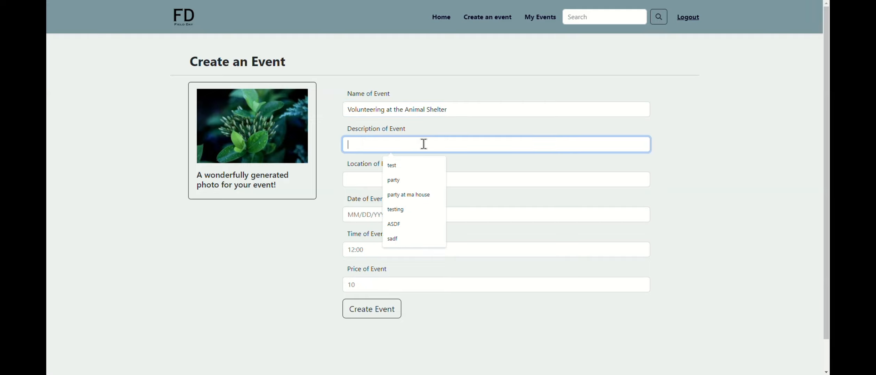
{"action": "type", "text": "volunteering at the animal shl"}
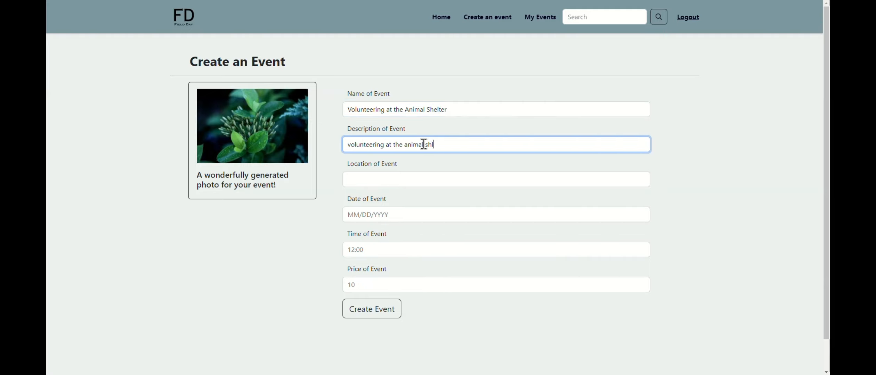
{"action": "left_click", "coordinate": [496, 179]}
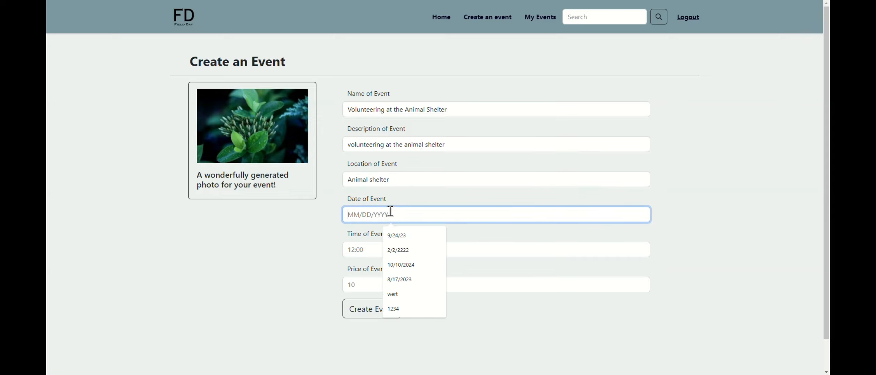
{"action": "left_click", "coordinate": [396, 235]}
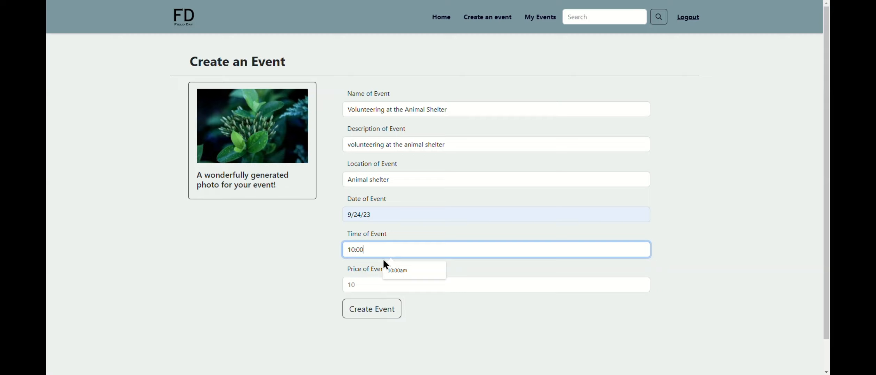
{"action": "left_click", "coordinate": [496, 284]}
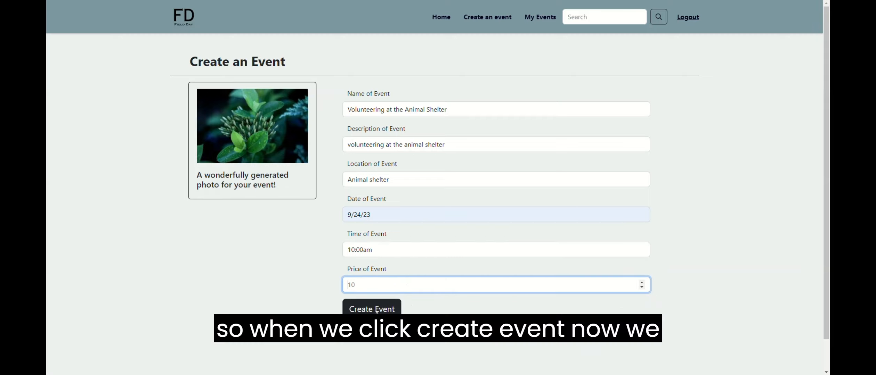
{"action": "left_click", "coordinate": [372, 309]}
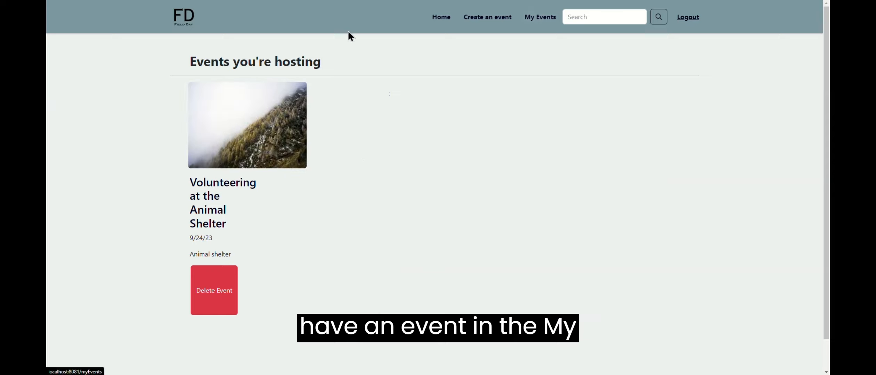
{"action": "mouse_move", "coordinate": [368, 151]}
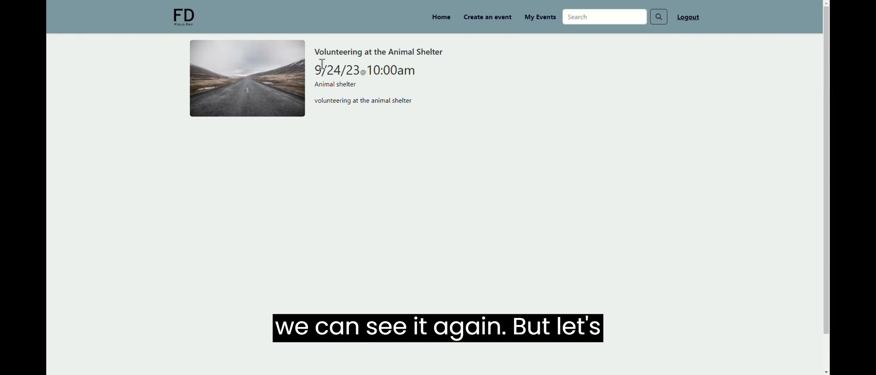
Delete the Volunteering at the Animal Shelter event from My Events, then log out
{"action": "left_click", "coordinate": [540, 16]}
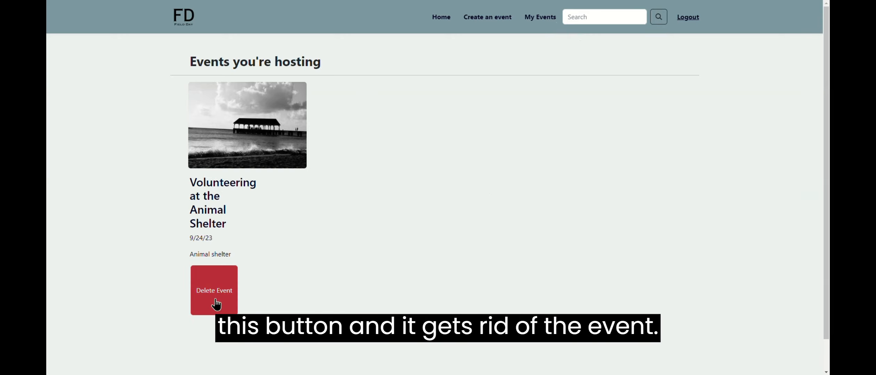
{"action": "left_click", "coordinate": [213, 291]}
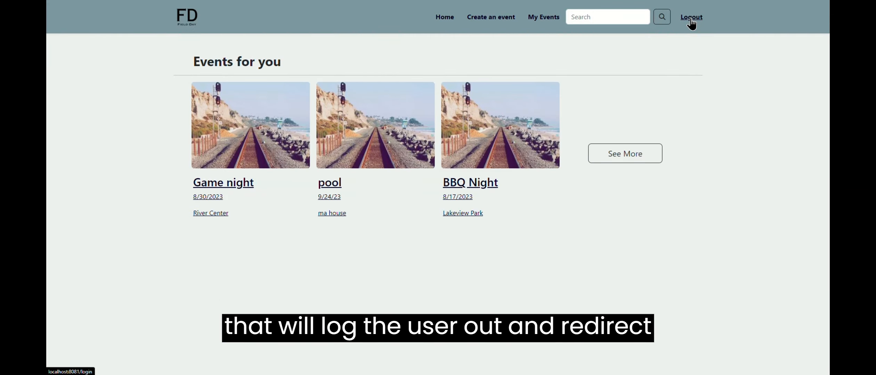
{"action": "left_click", "coordinate": [691, 17]}
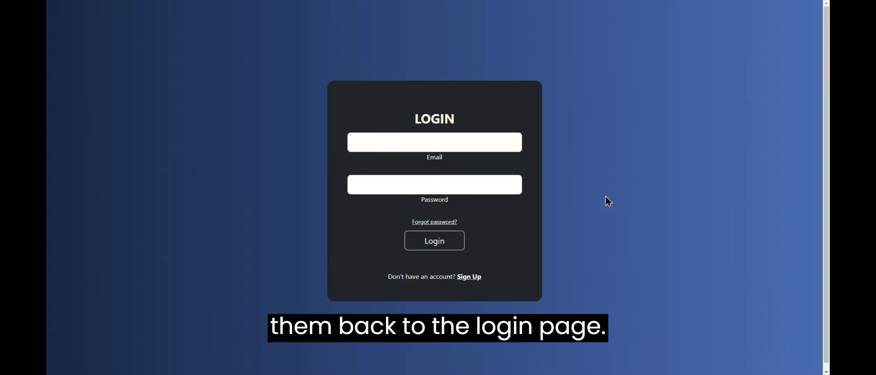